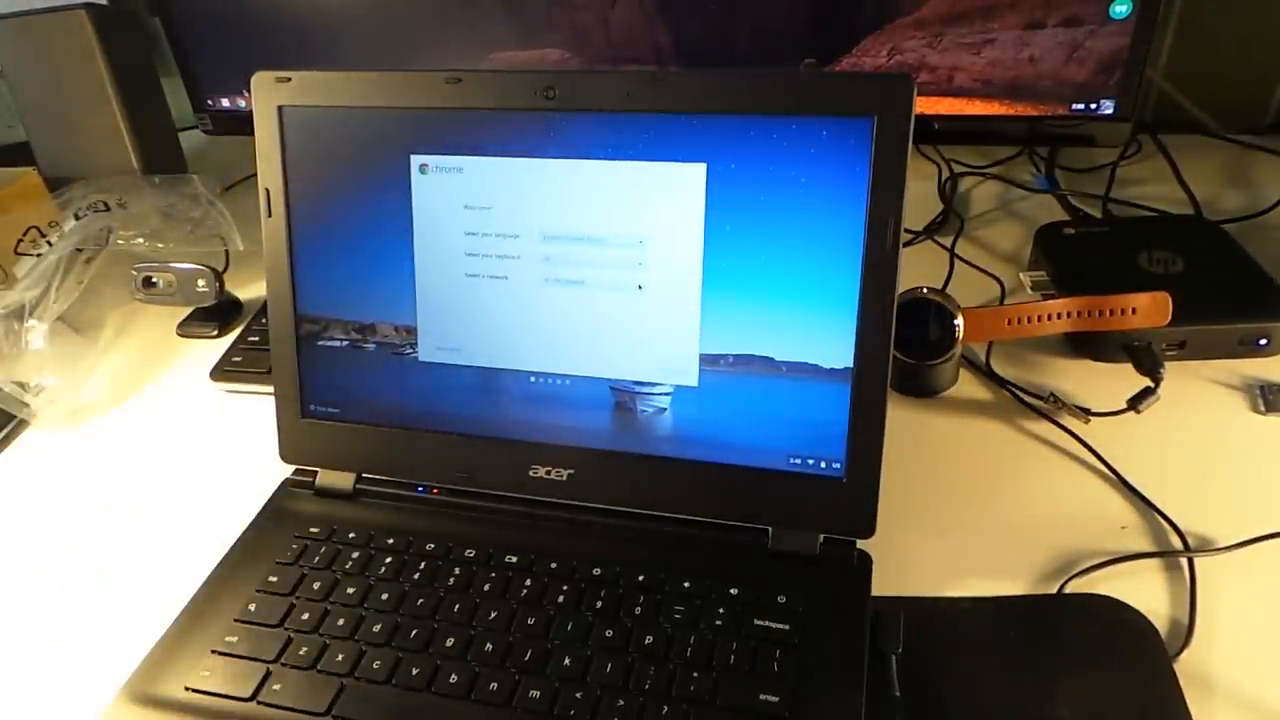
Choose a network on the welcome screen and continue to the Chrome OS terms.
{"action": "left_click", "coordinate": [590, 280]}
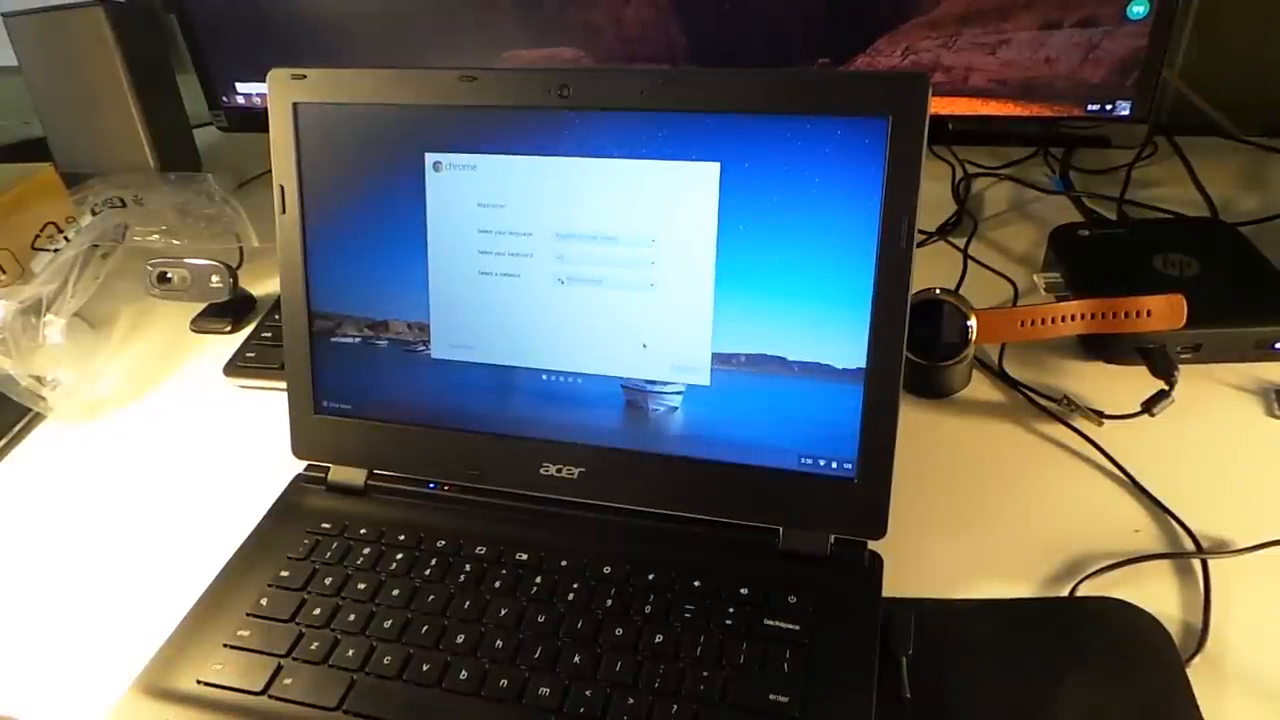
{"action": "left_click", "coordinate": [645, 349]}
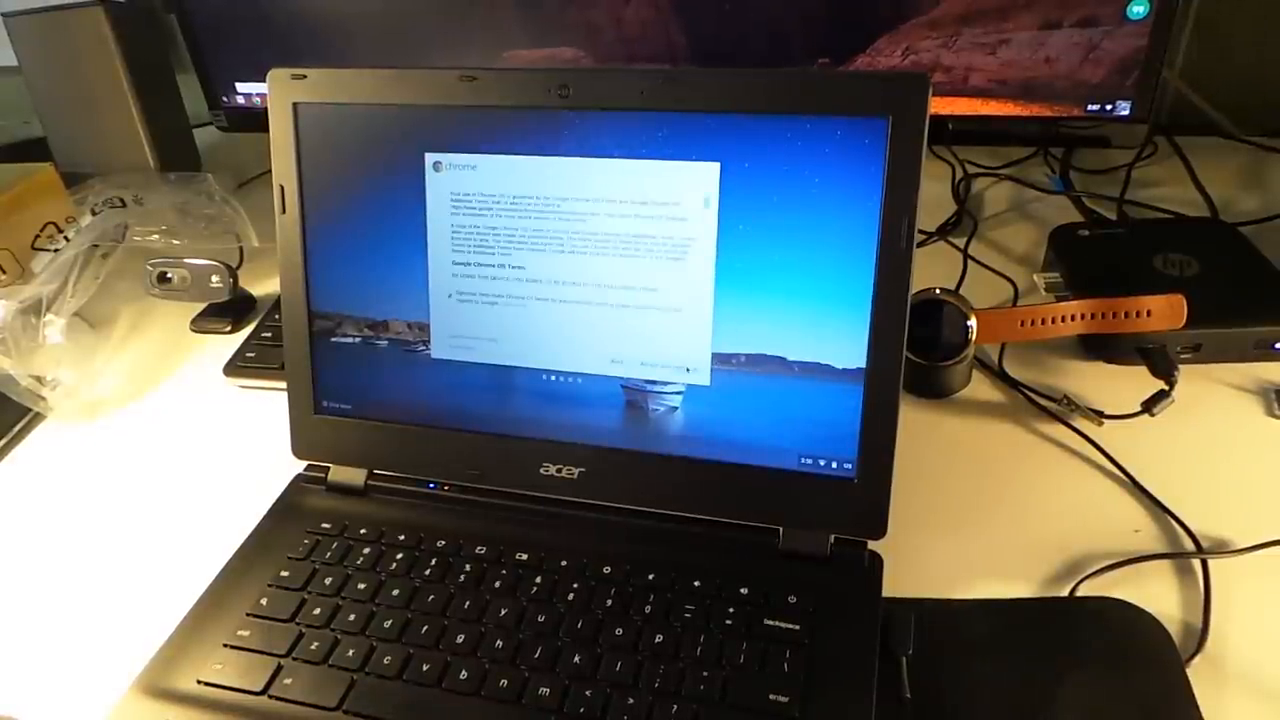